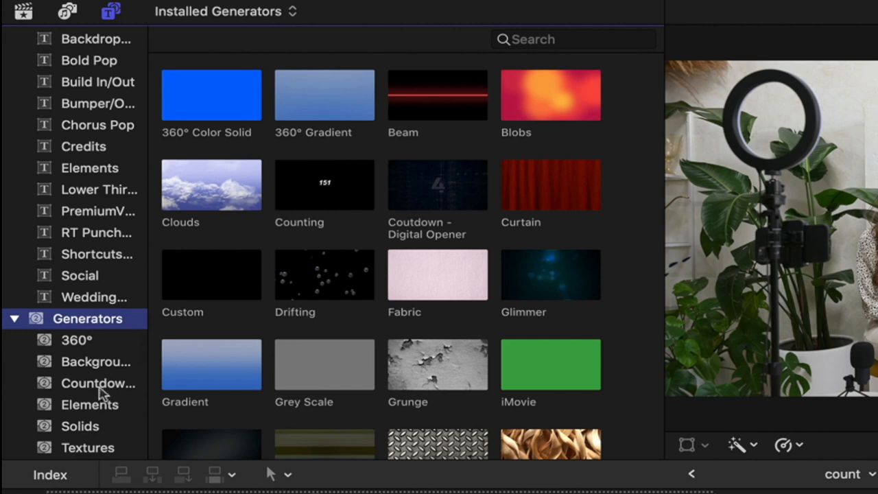
Step: Show the Elements category in the Generators browser to reach the Timecode generator
left_click(89, 403)
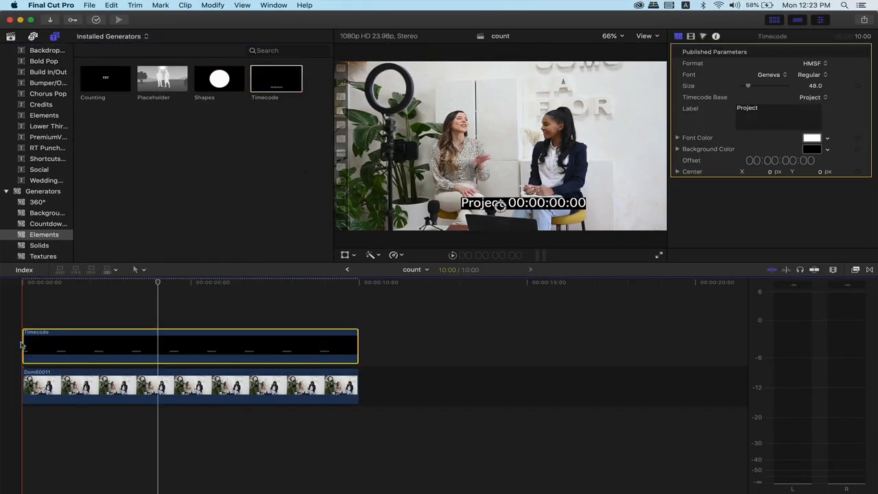
left_click(66, 283)
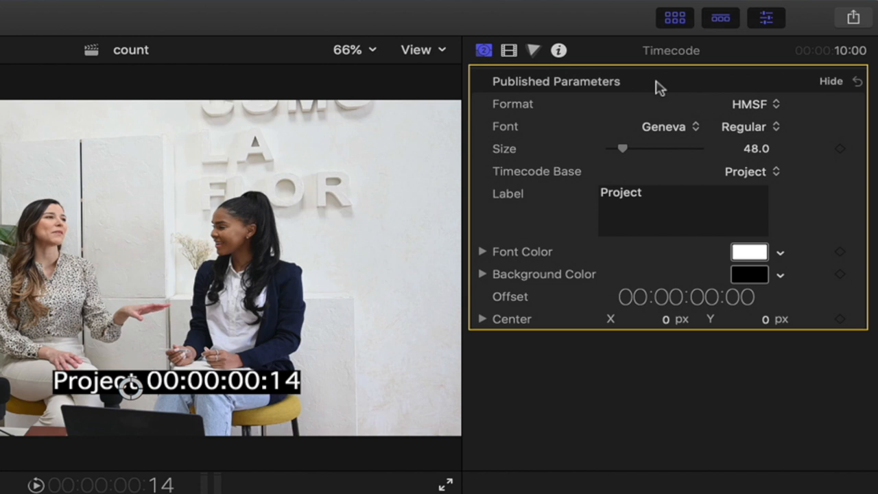
mouse_move(782, 110)
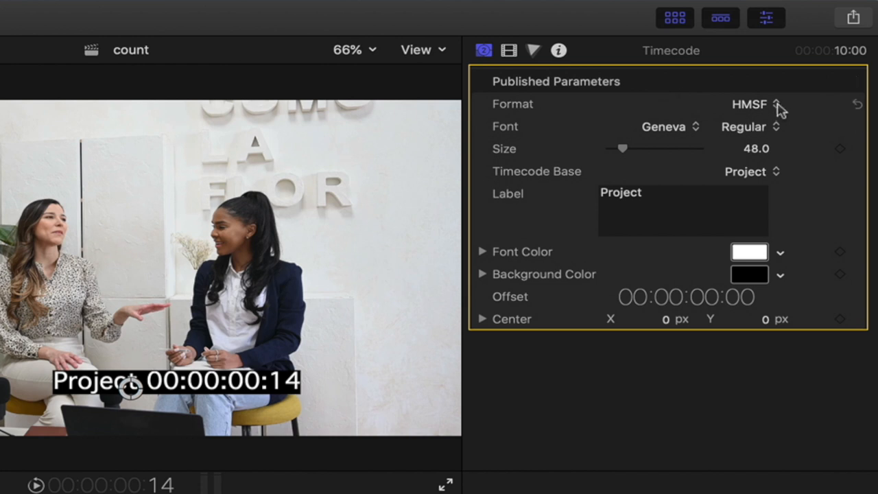
left_click(748, 105)
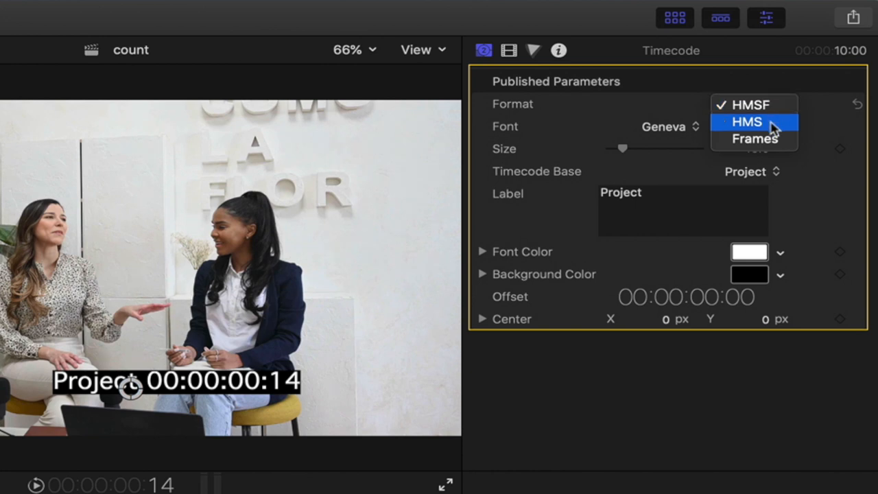
mouse_move(754, 138)
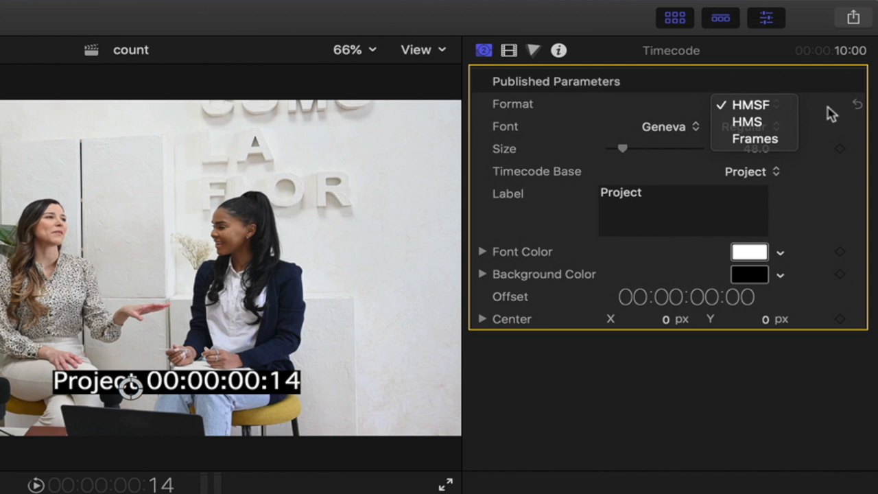
left_click(750, 104)
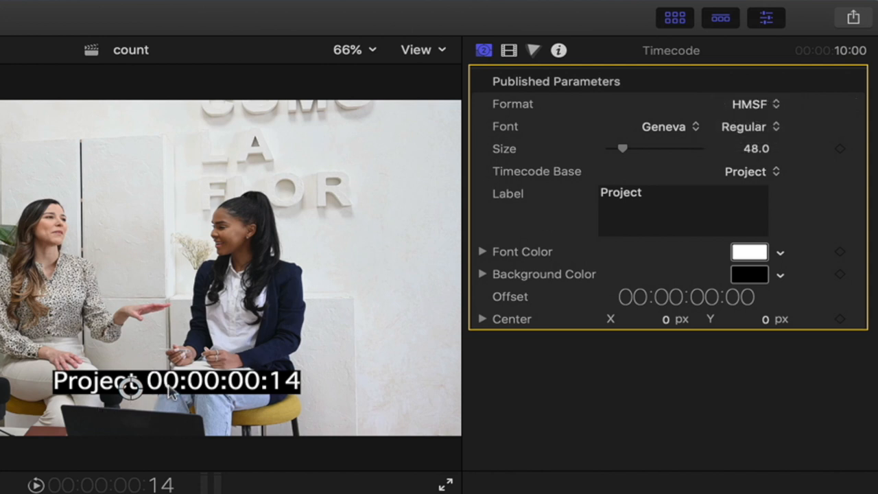
left_click(662, 126)
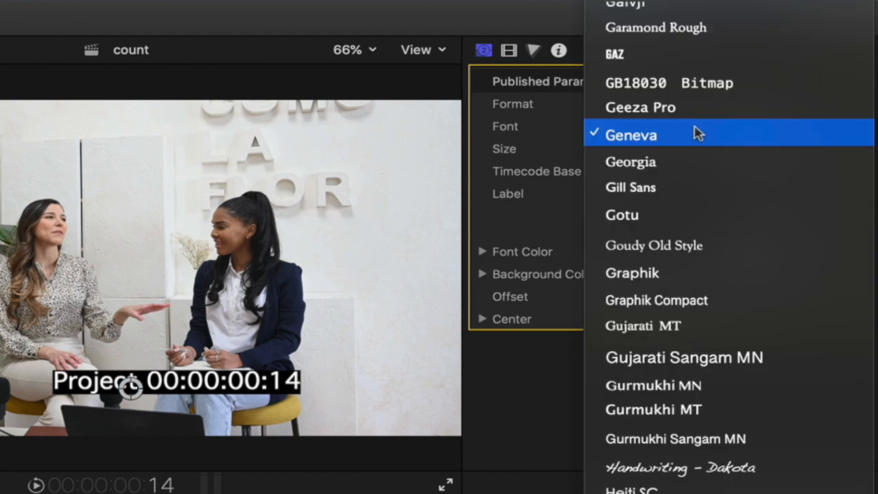
left_click(631, 134)
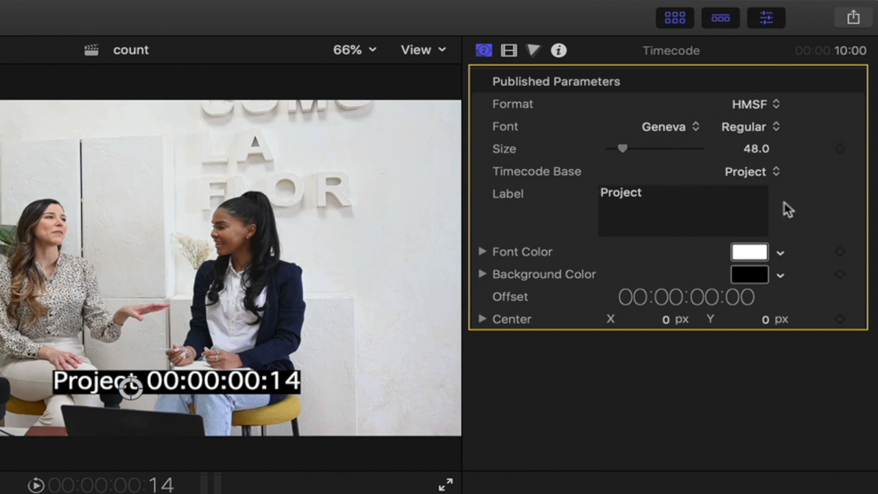
Step: Set the Timecode Base first to Source, then to a fixed 50 frame rate
left_click(752, 171)
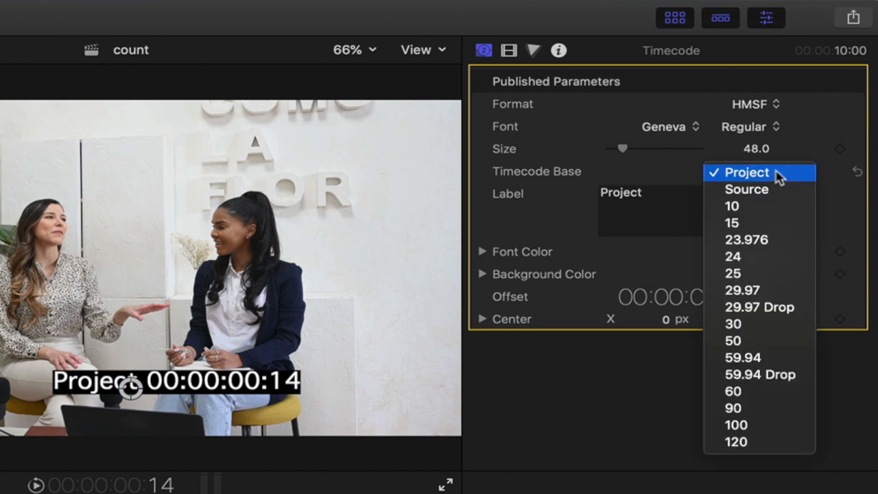
left_click(746, 190)
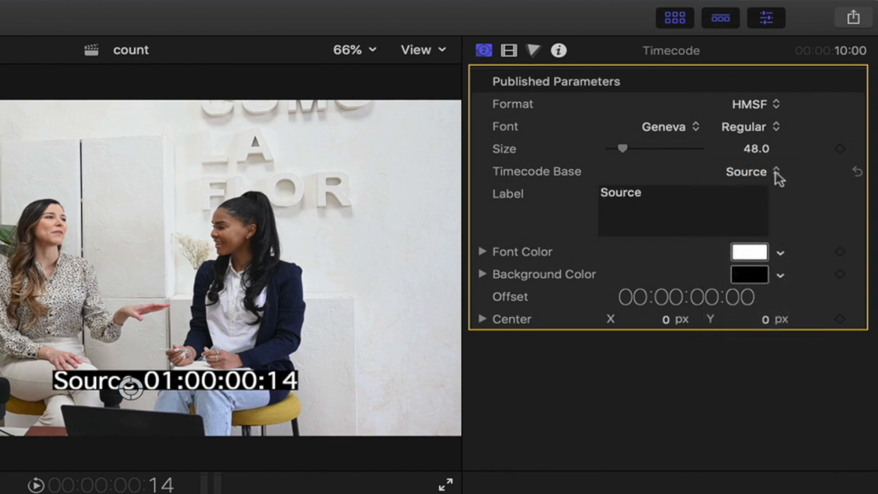
left_click(746, 171)
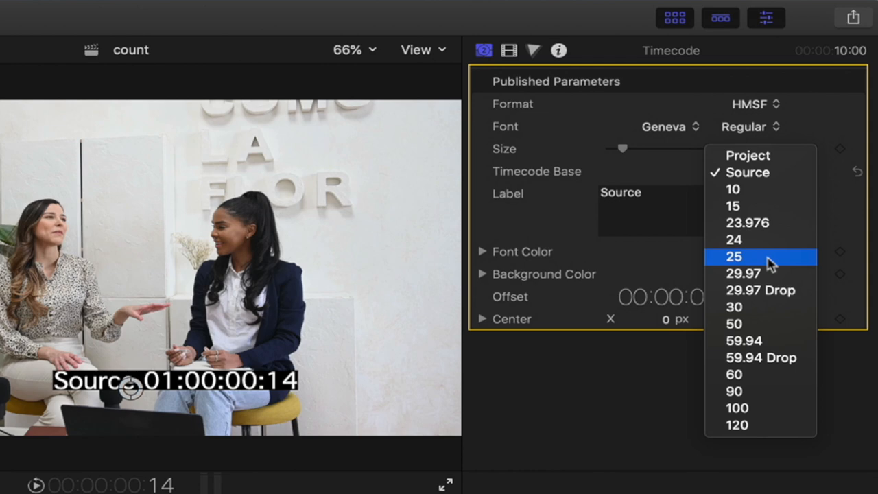
left_click(734, 324)
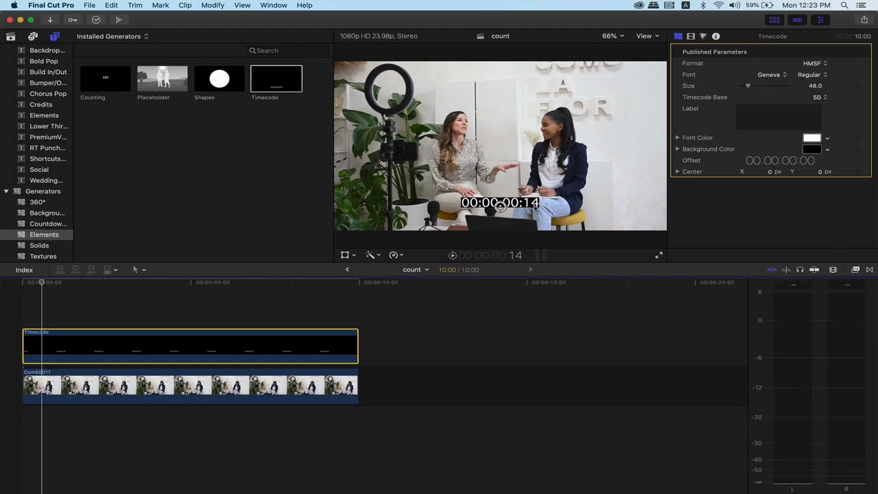
left_click(67, 282)
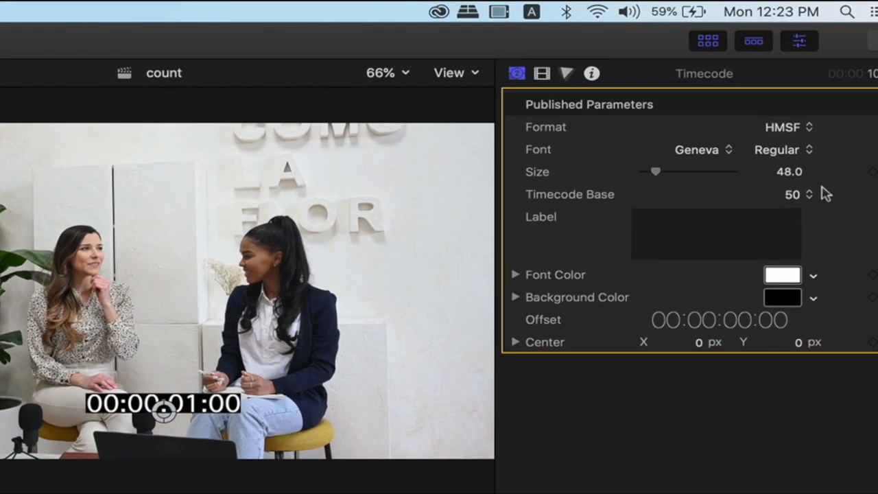
Step: Return the Timecode Base to Project and type 'Final Cut Pro X' in the Label field
left_click(806, 195)
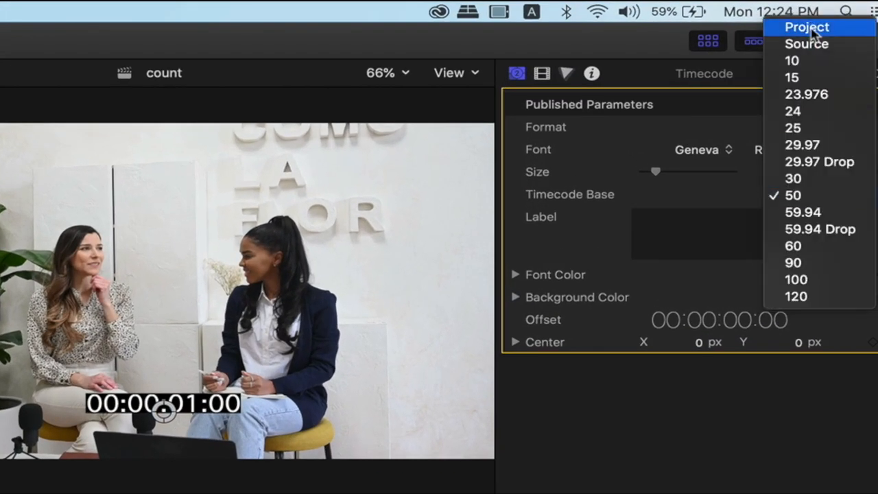
left_click(807, 27)
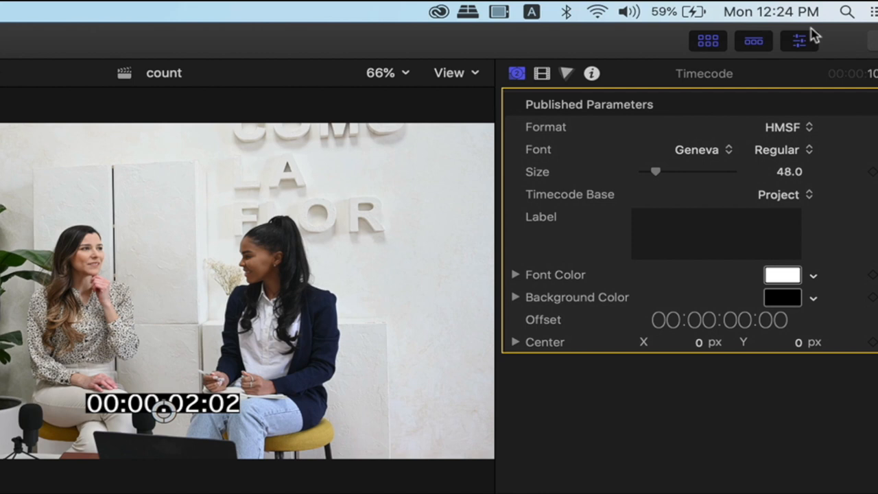
left_click(716, 233)
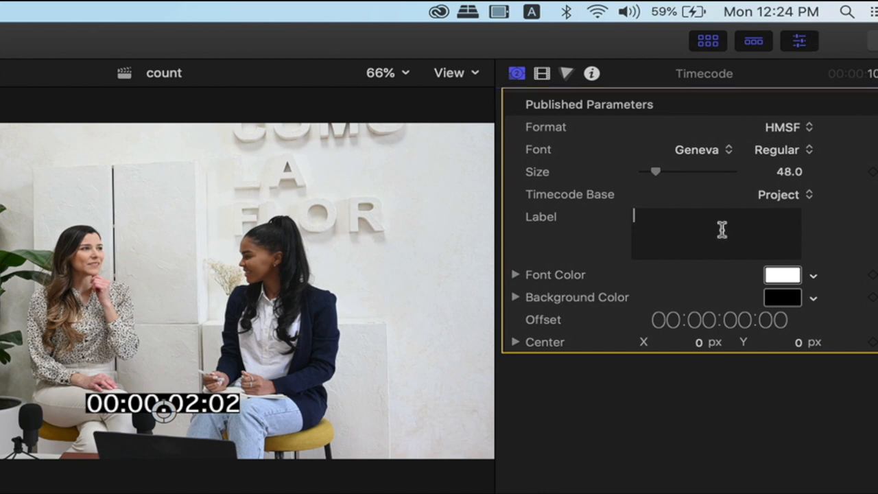
type("fc")
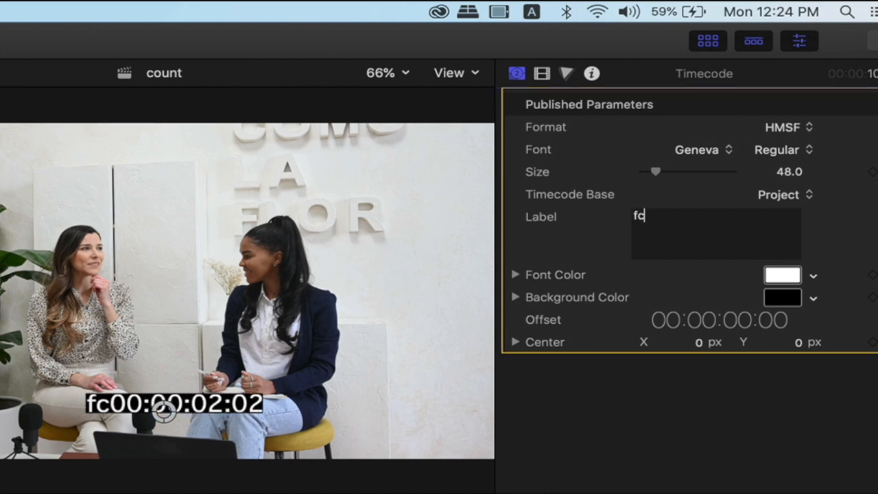
type("Final Cut Pro X")
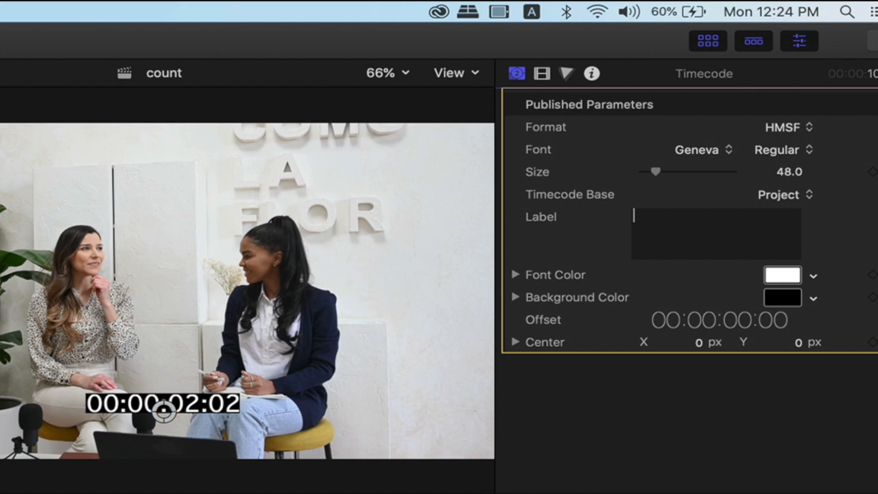
mouse_move(604, 236)
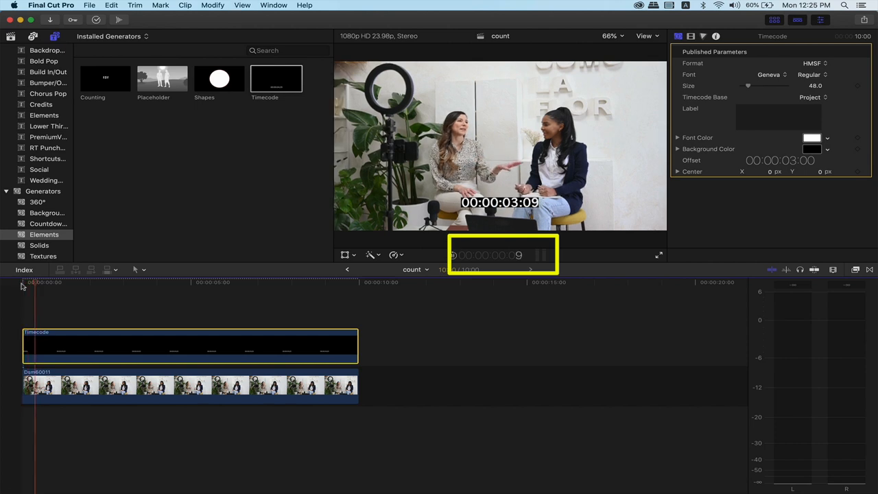
left_click(50, 282)
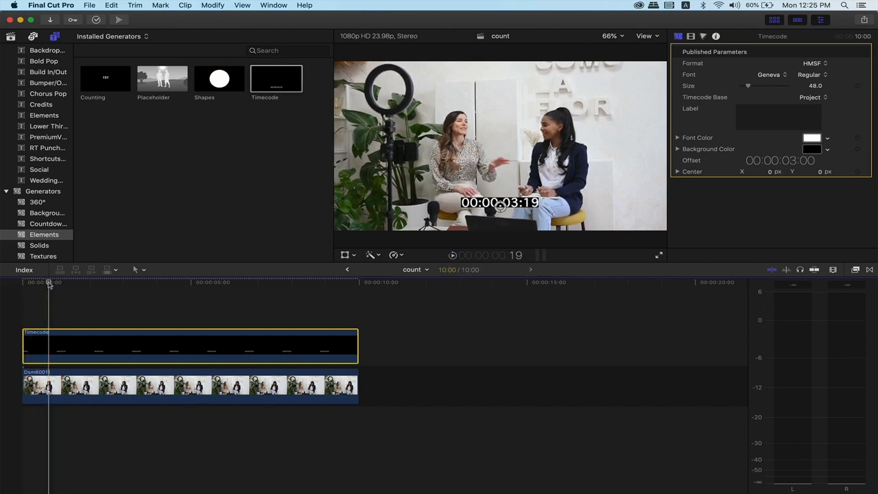